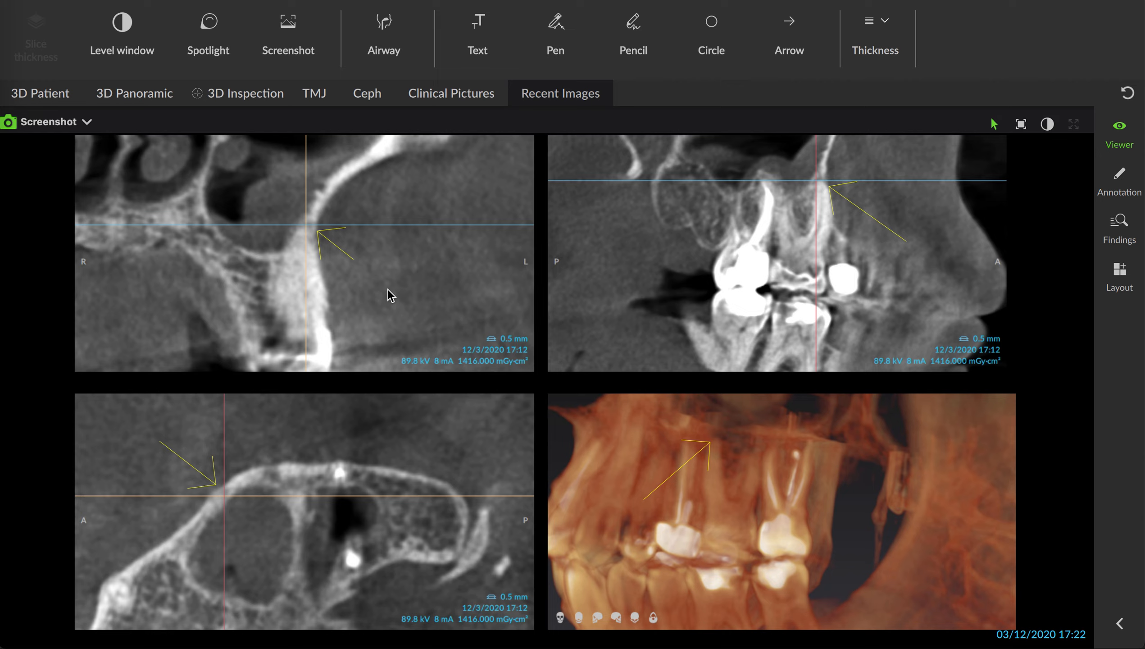
pyautogui.moveTo(824, 252)
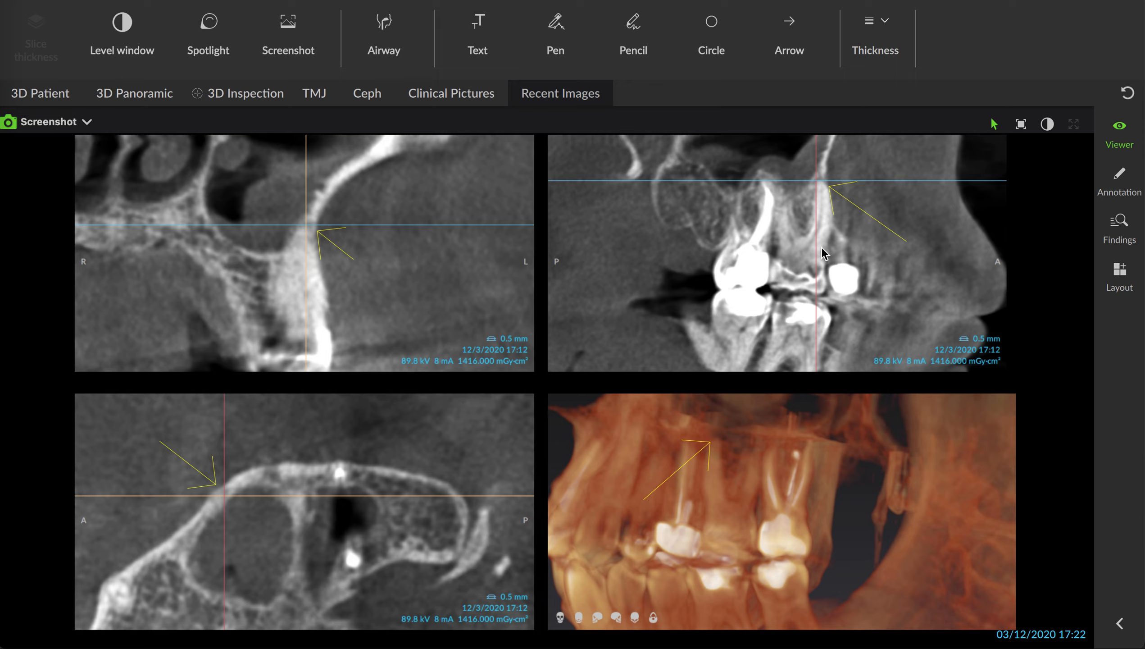
pyautogui.moveTo(550, 292)
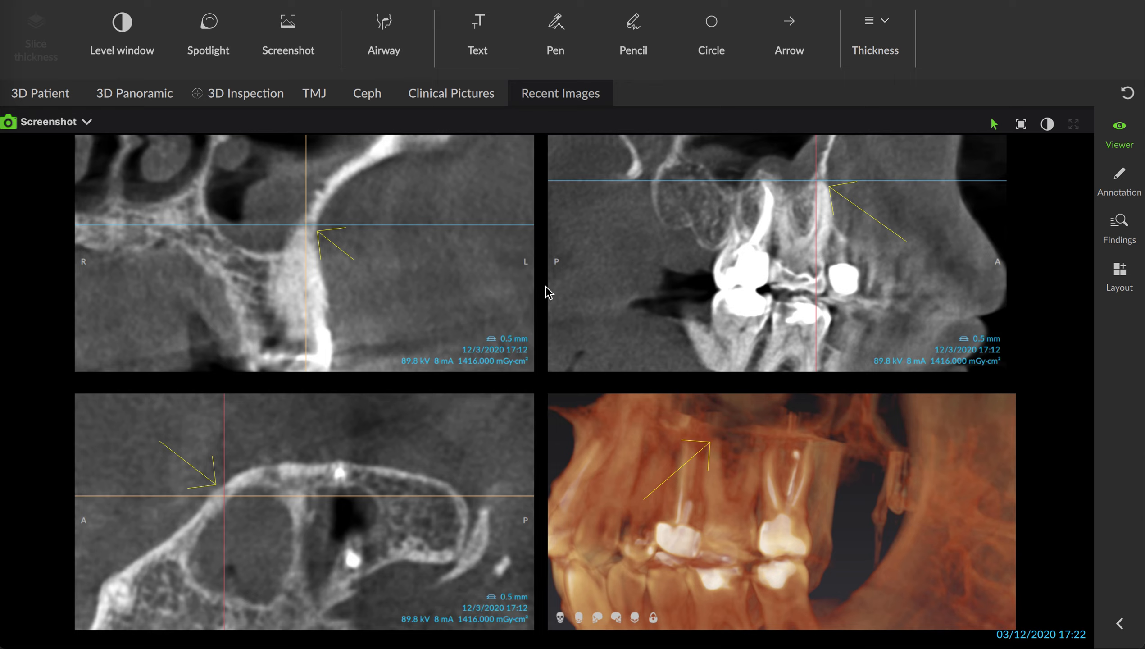
pyautogui.moveTo(745, 290)
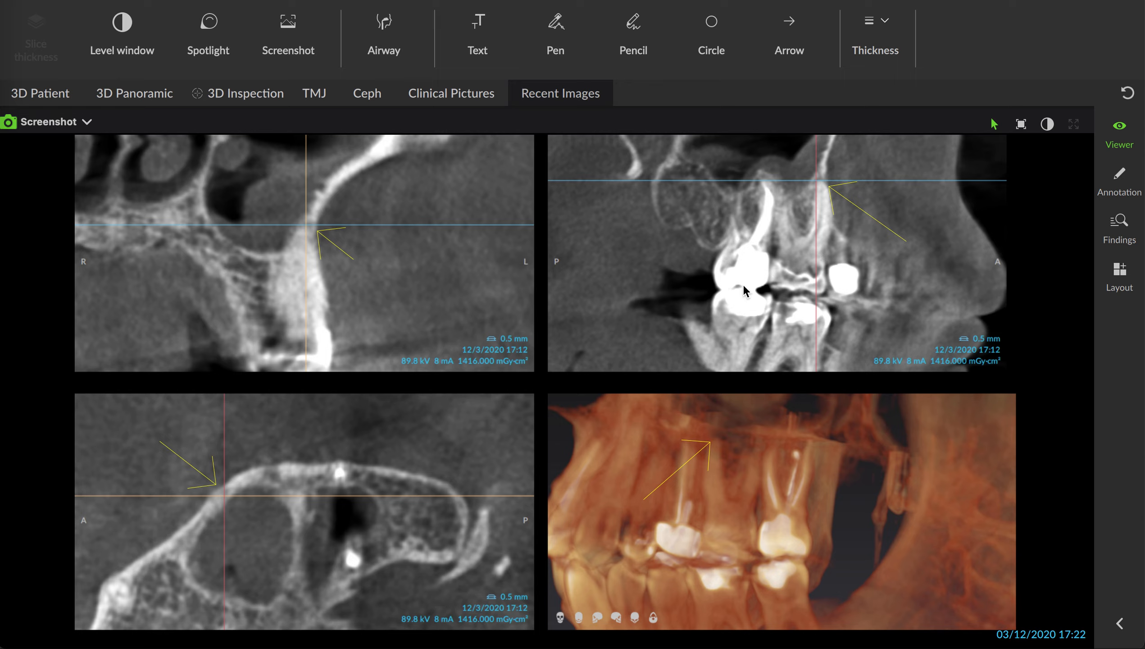
pyautogui.moveTo(741, 272)
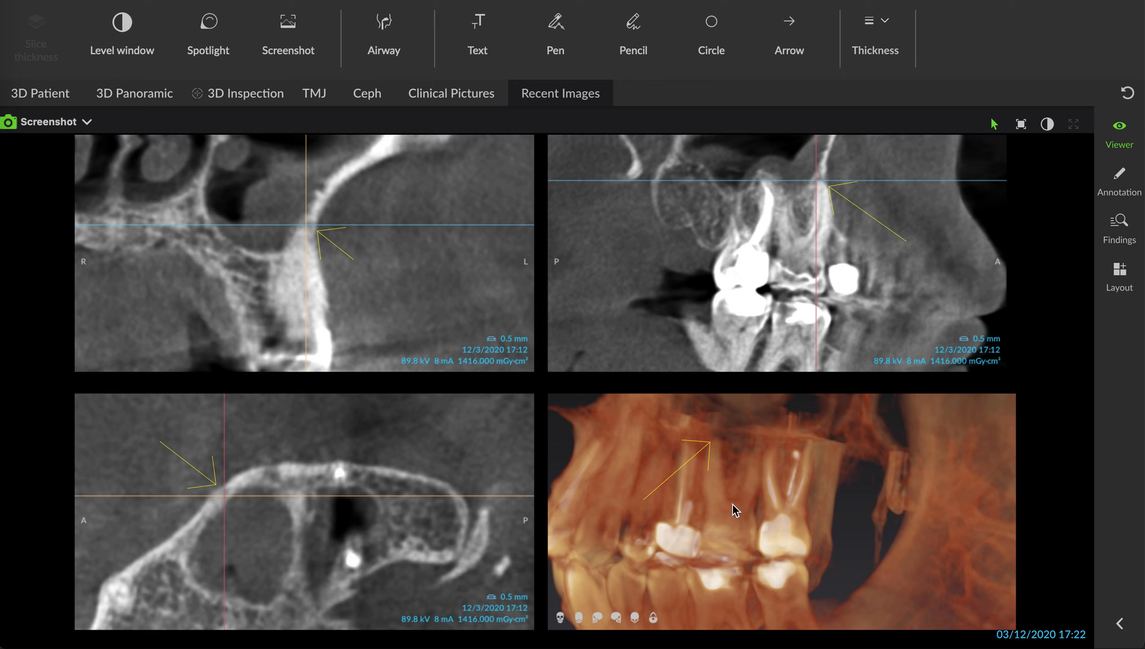
pyautogui.moveTo(736, 253)
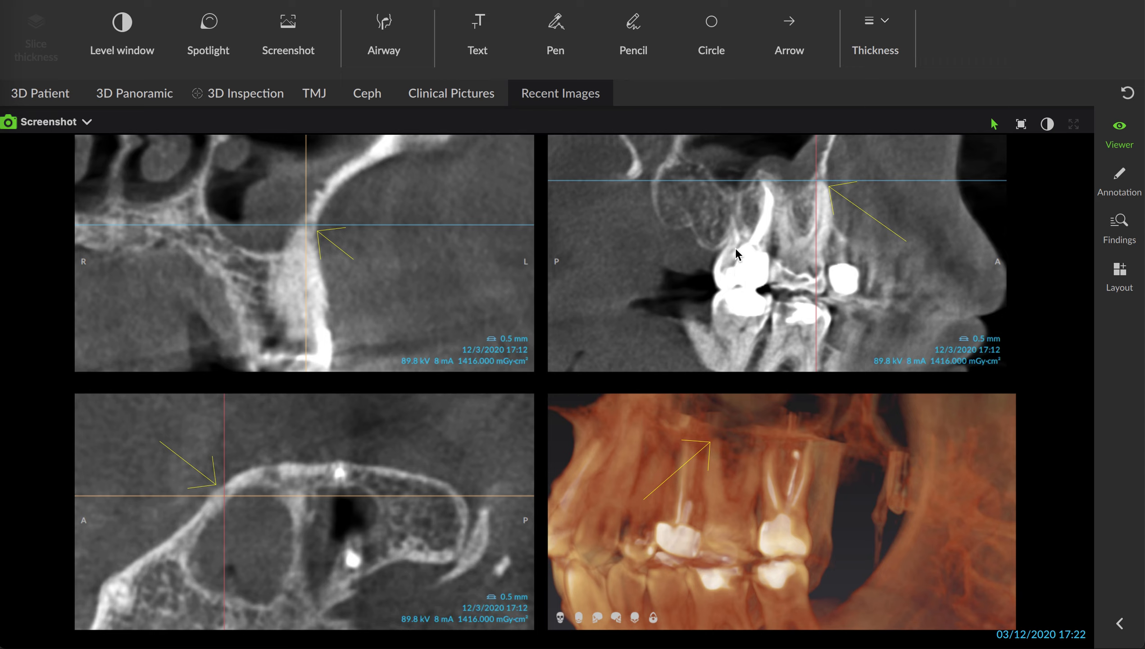
pyautogui.moveTo(774, 193)
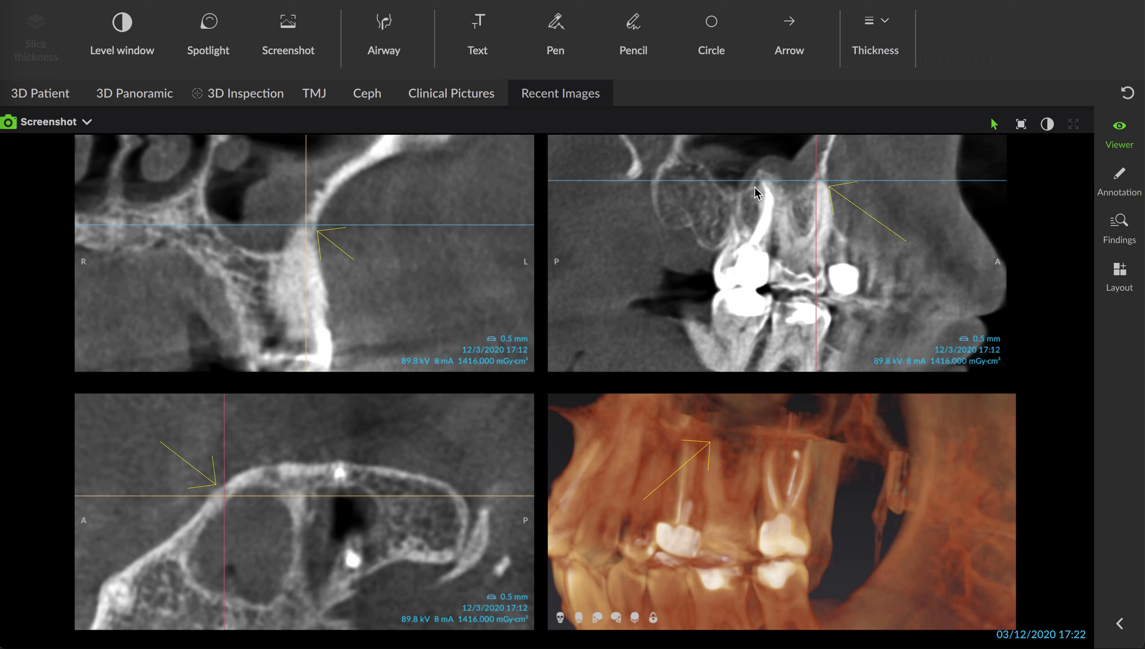
pyautogui.moveTo(738, 312)
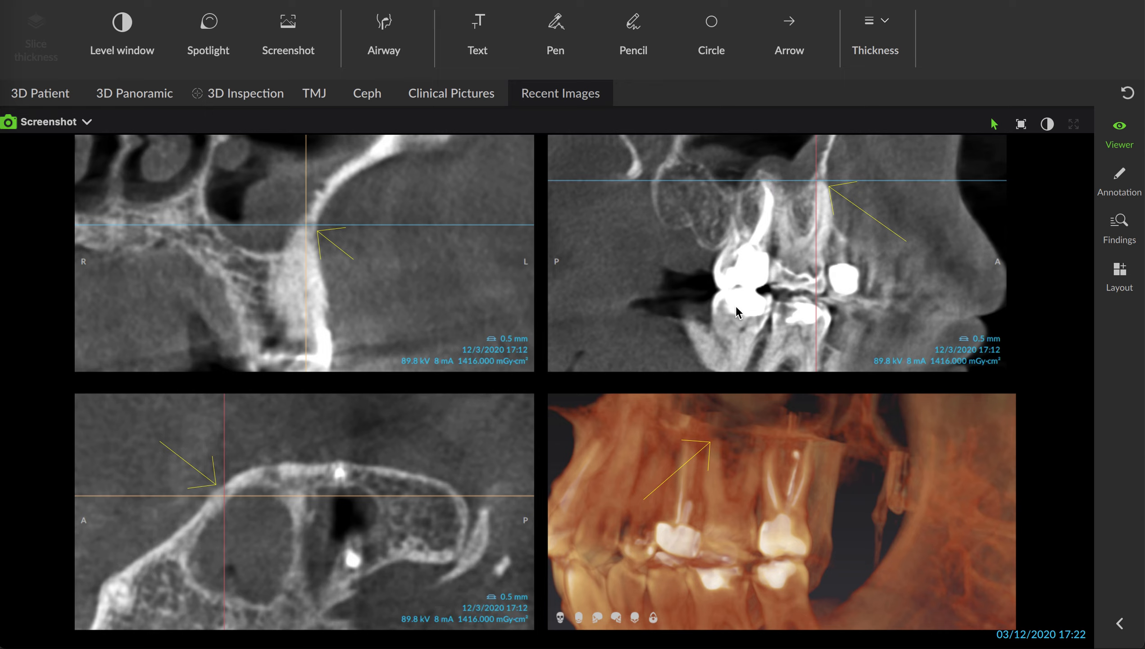
pyautogui.moveTo(763, 202)
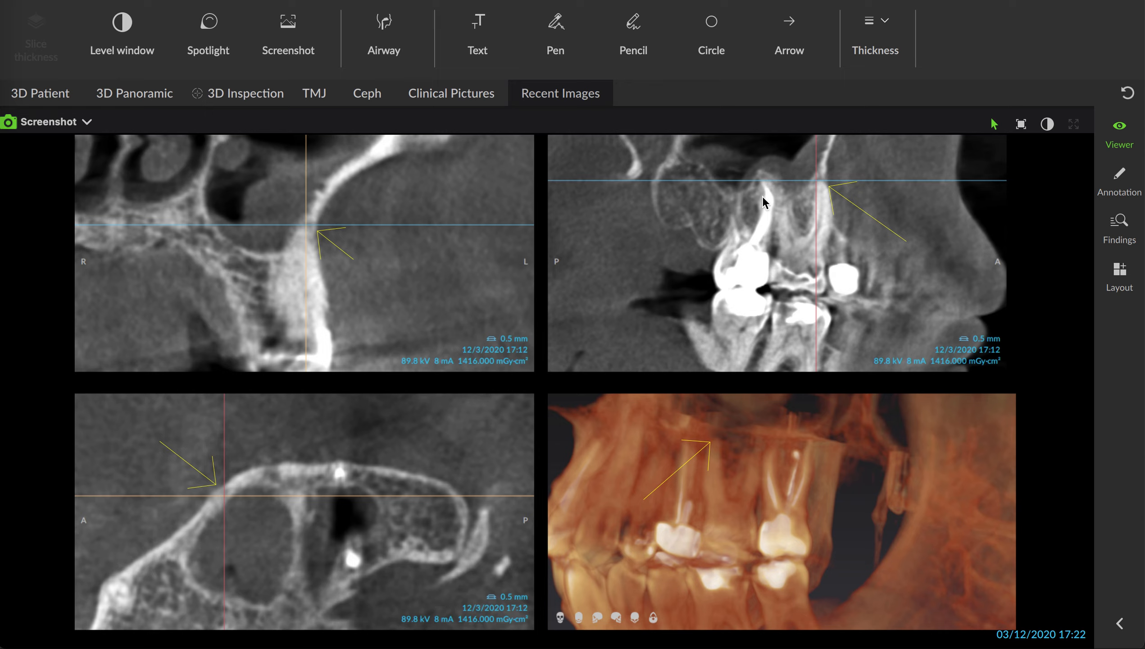
pyautogui.moveTo(757, 192)
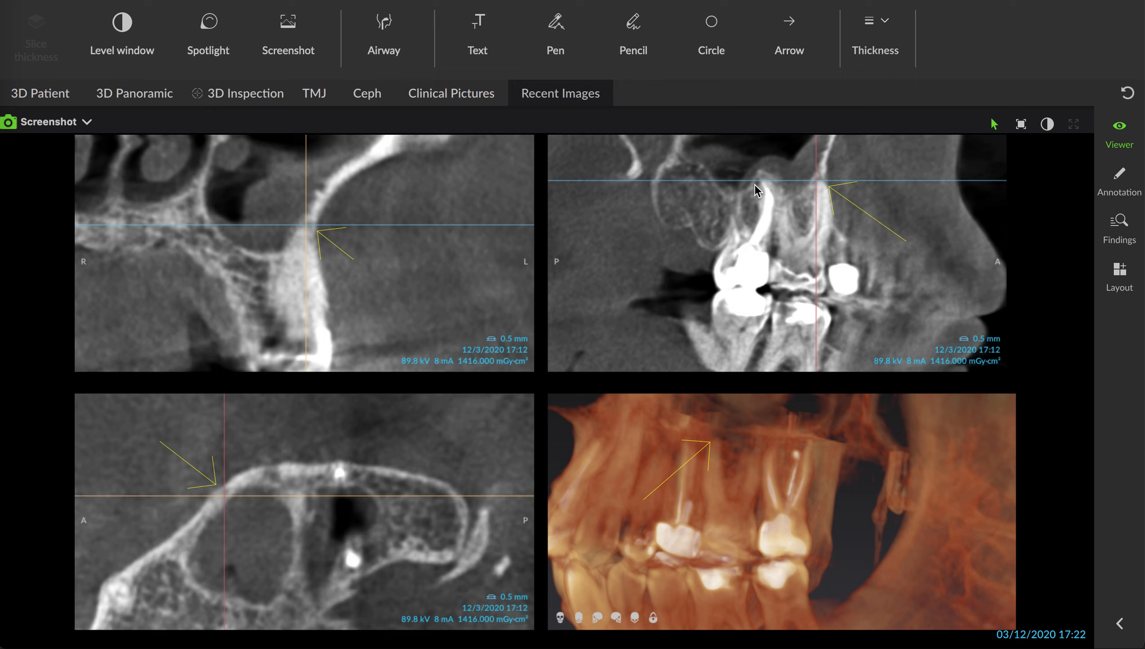
pyautogui.moveTo(738, 215)
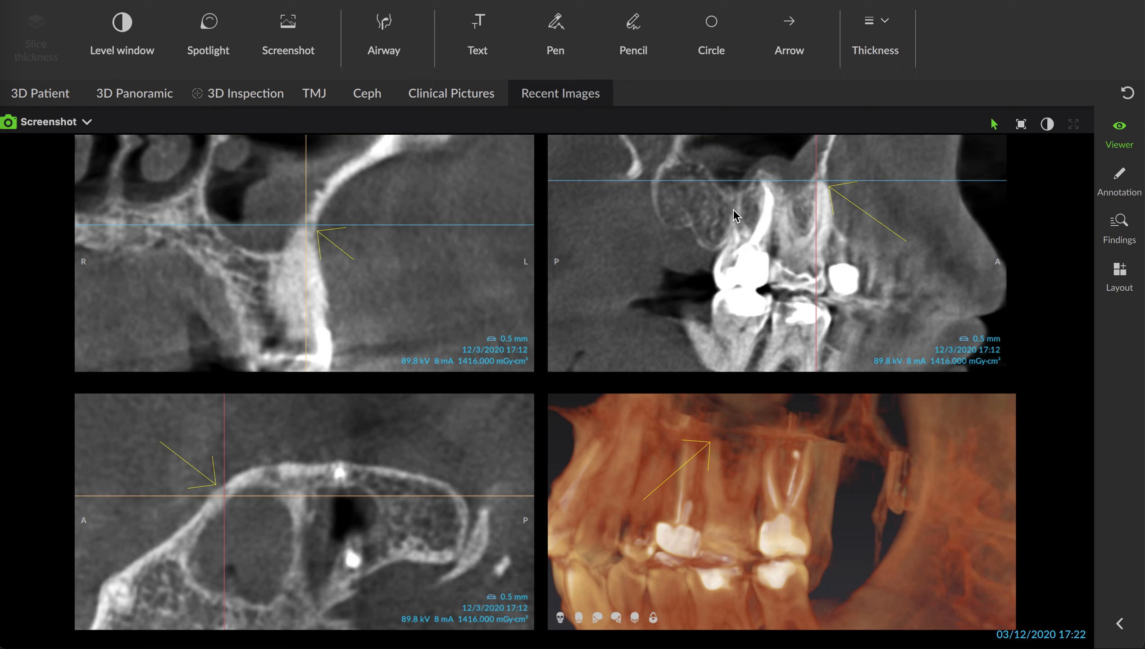
pyautogui.moveTo(483, 298)
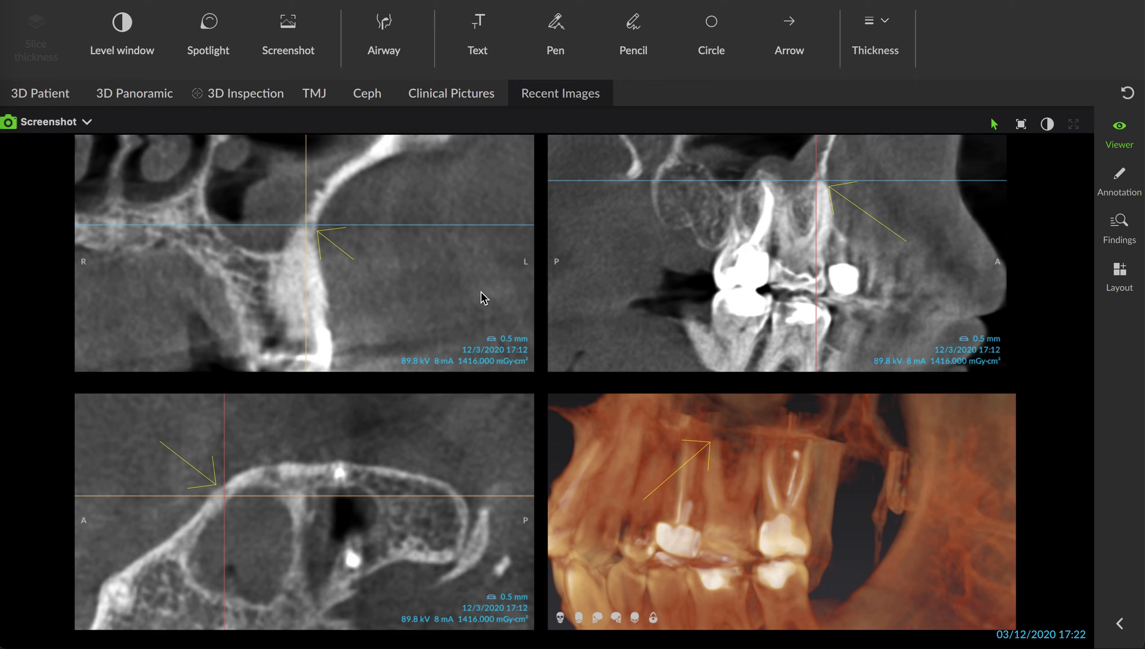
pyautogui.moveTo(793, 363)
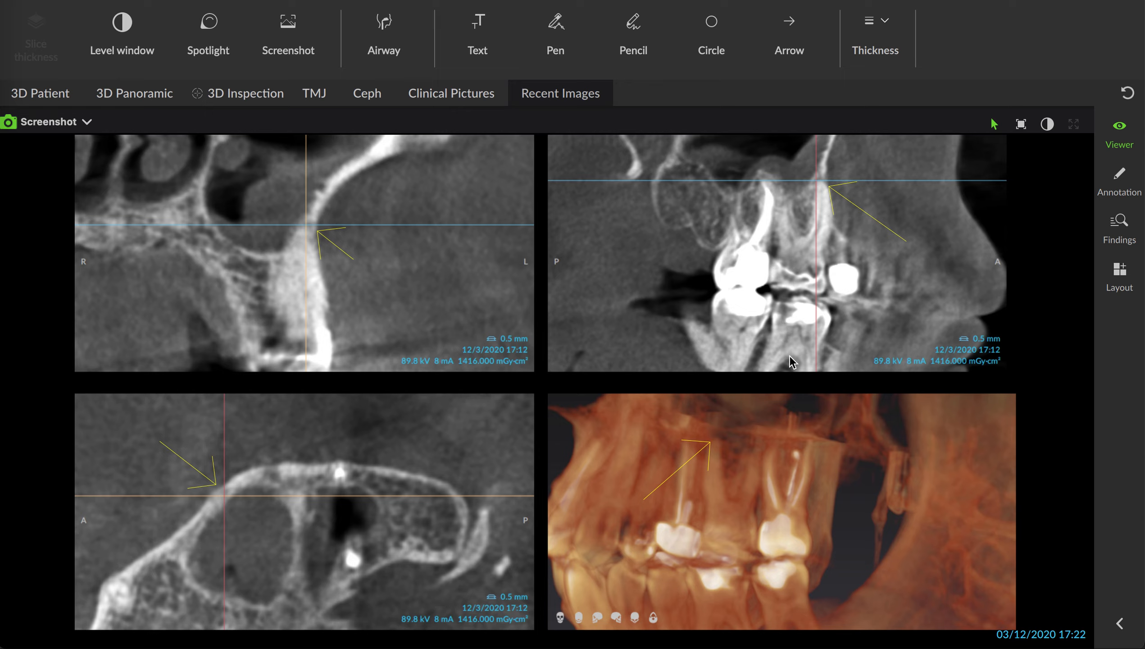
pyautogui.moveTo(841, 191)
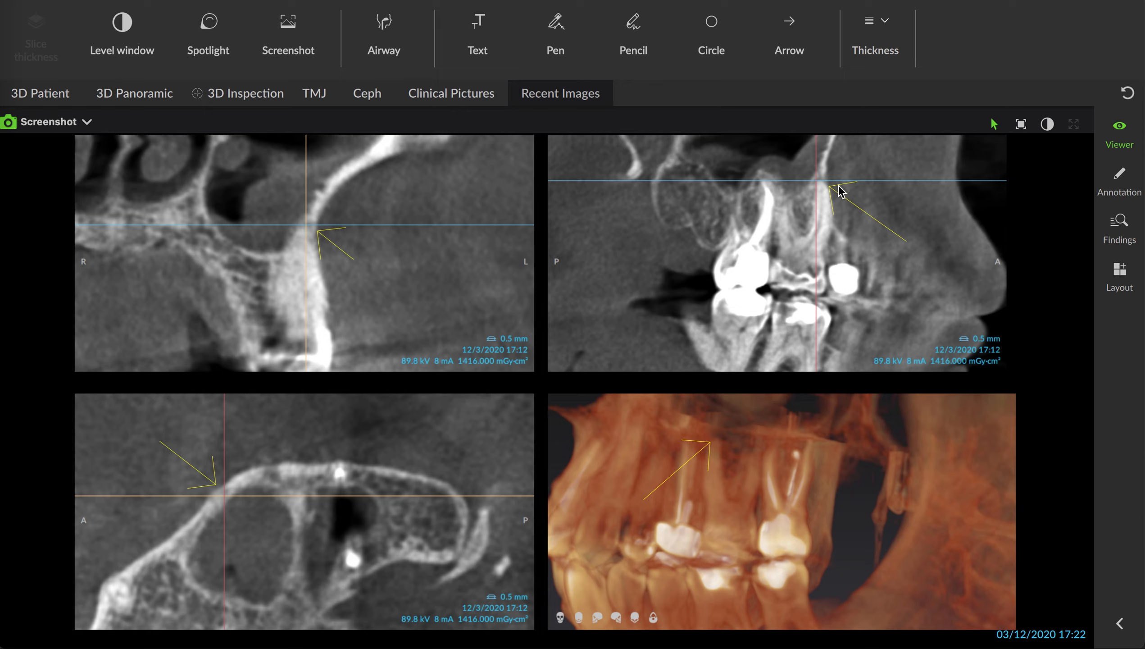
pyautogui.moveTo(834, 187)
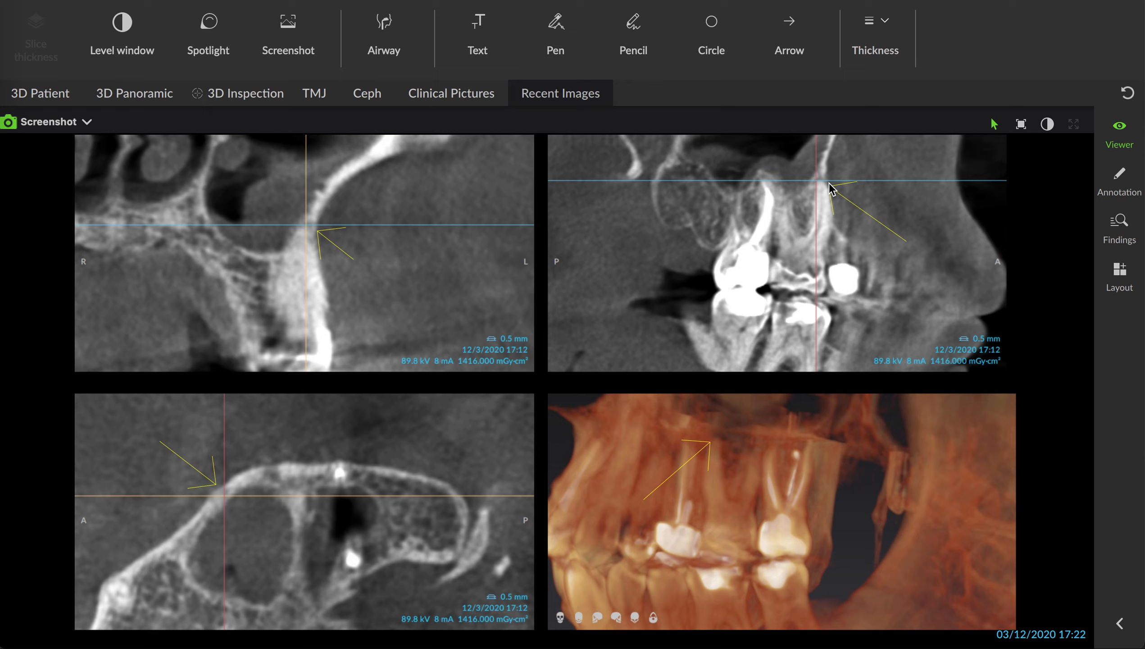
pyautogui.moveTo(817, 187)
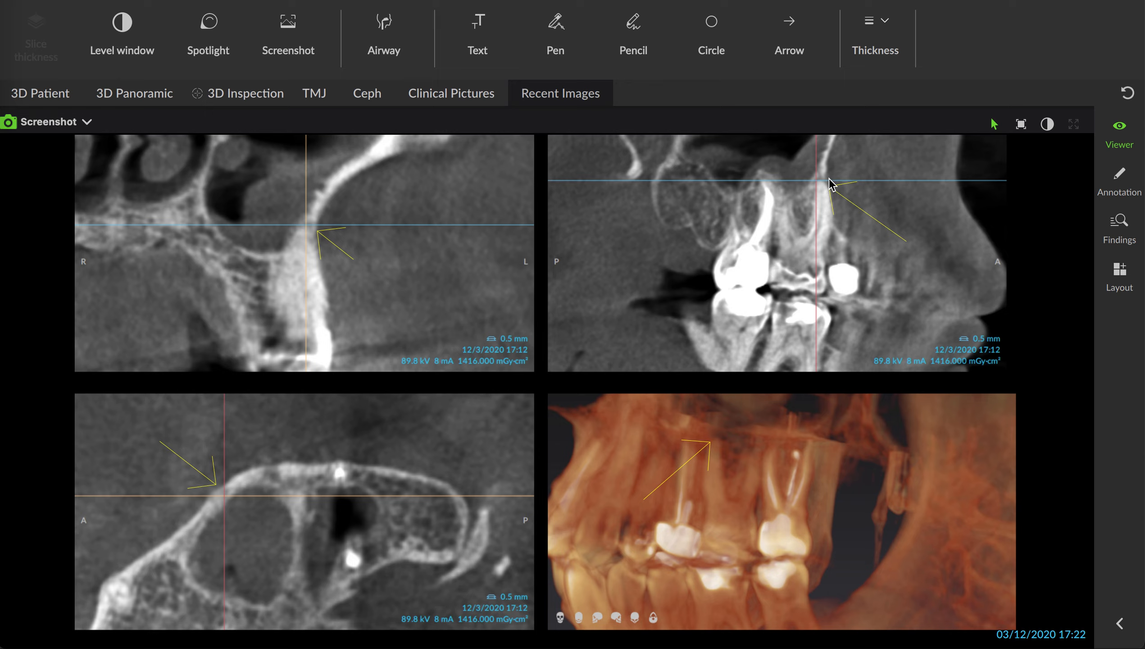
pyautogui.moveTo(411, 287)
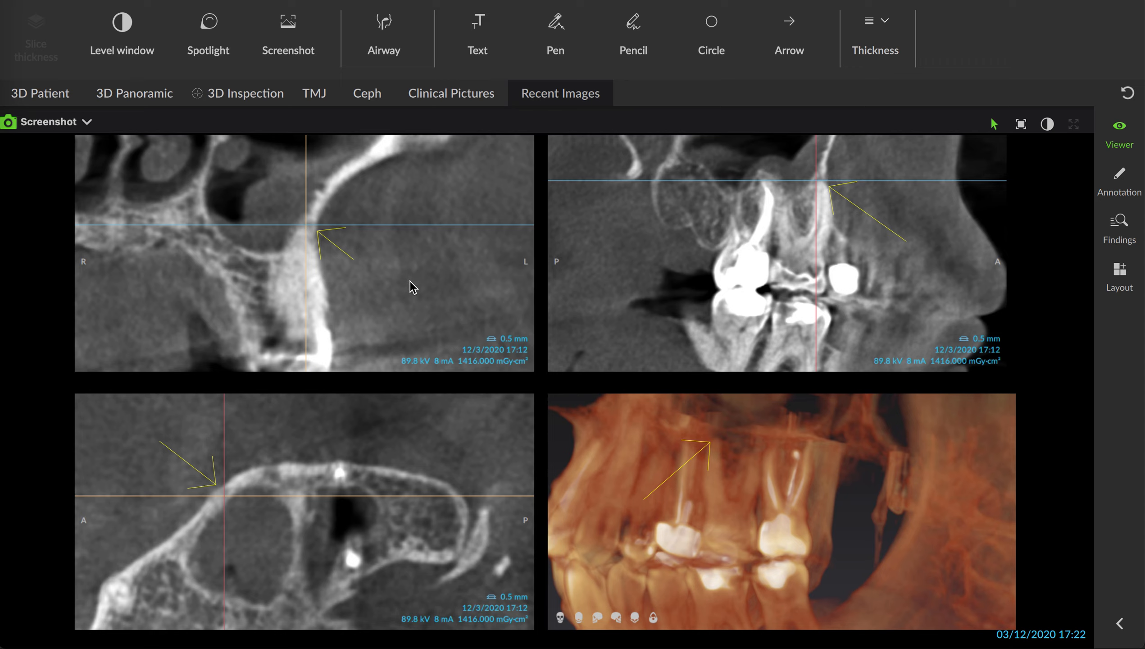
pyautogui.moveTo(306, 233)
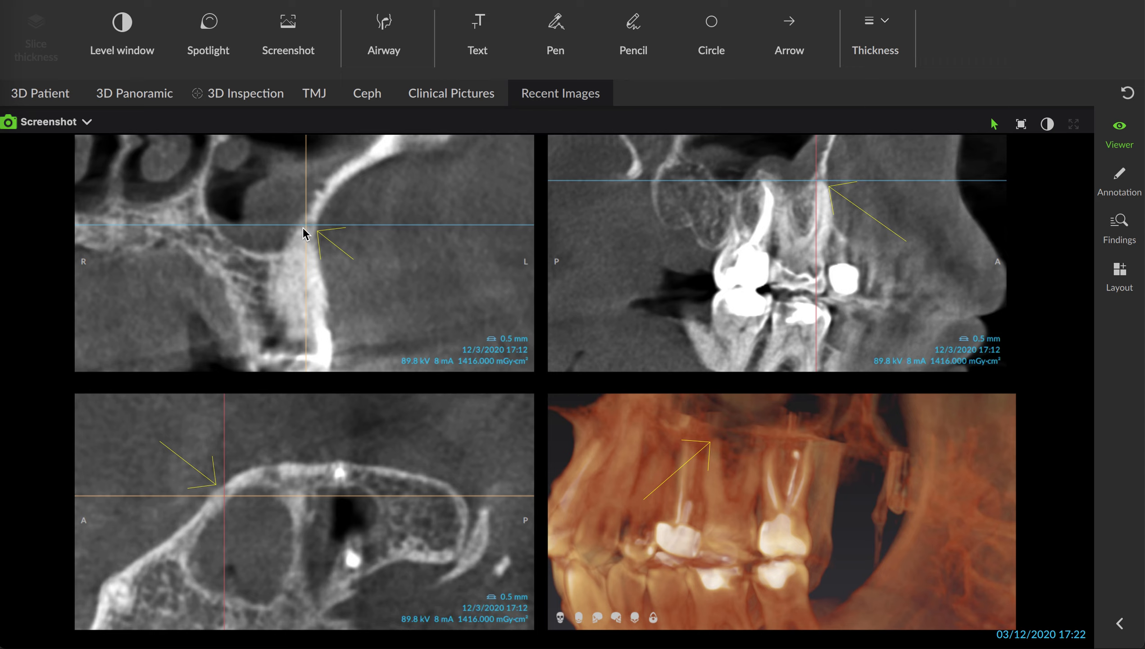
pyautogui.moveTo(835, 198)
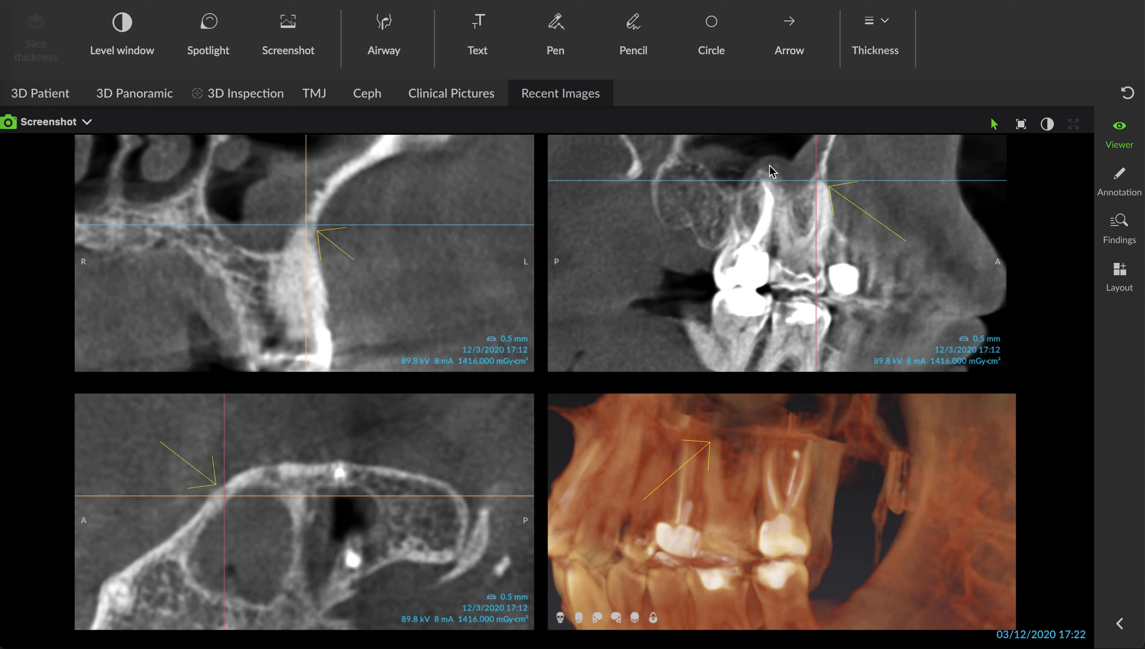
pyautogui.moveTo(825, 144)
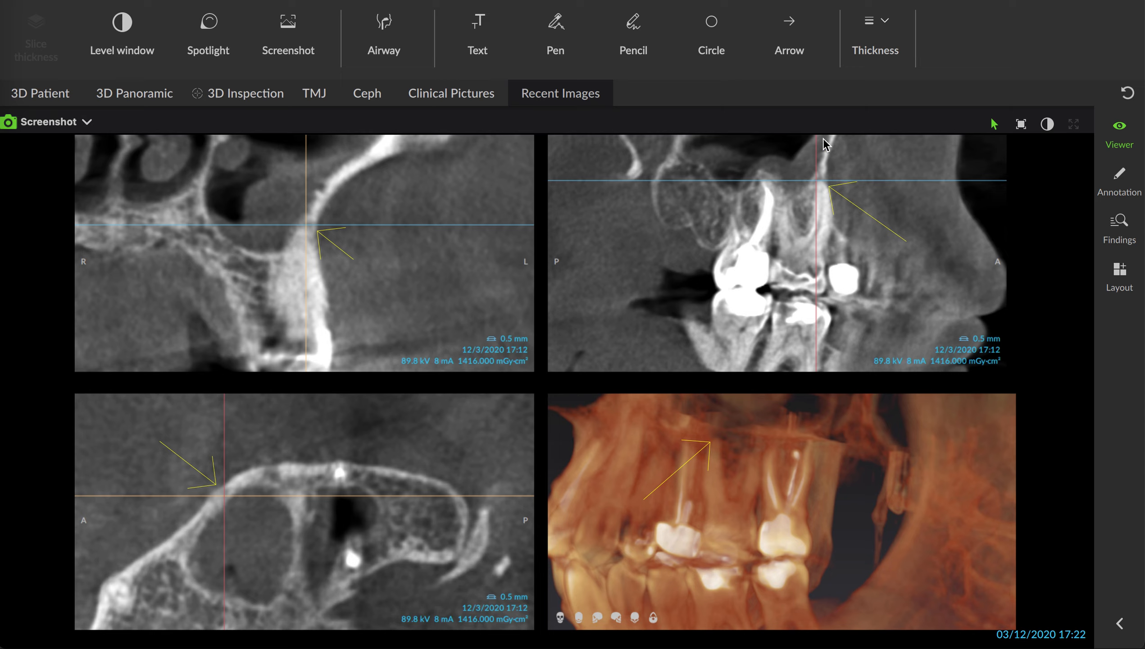
pyautogui.moveTo(263, 271)
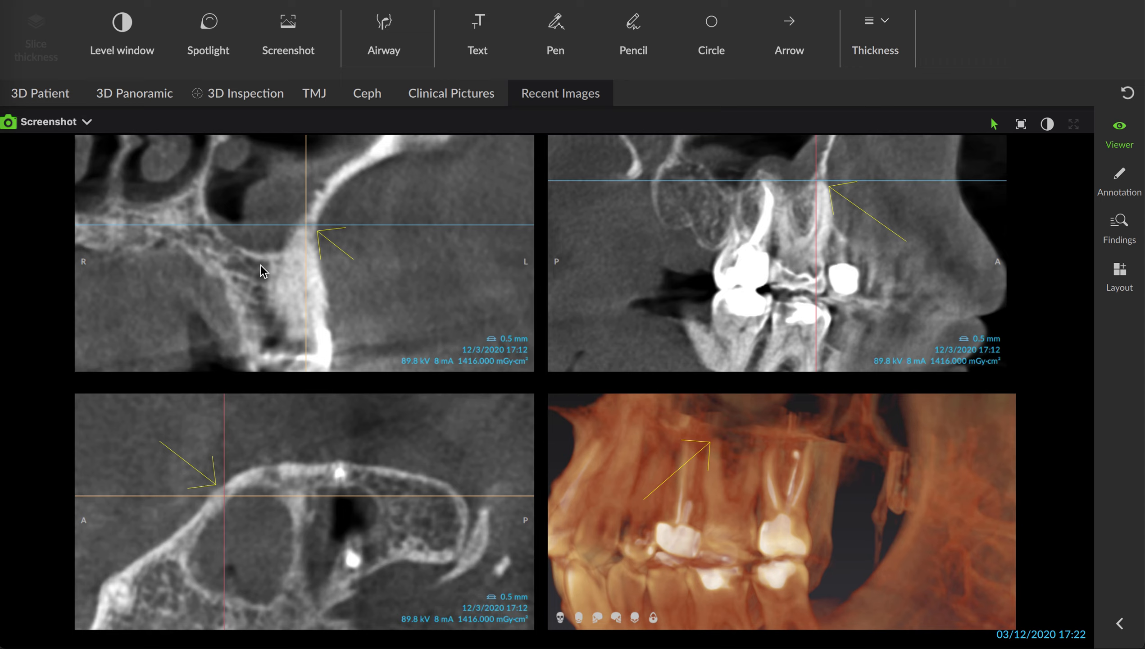
pyautogui.moveTo(711, 212)
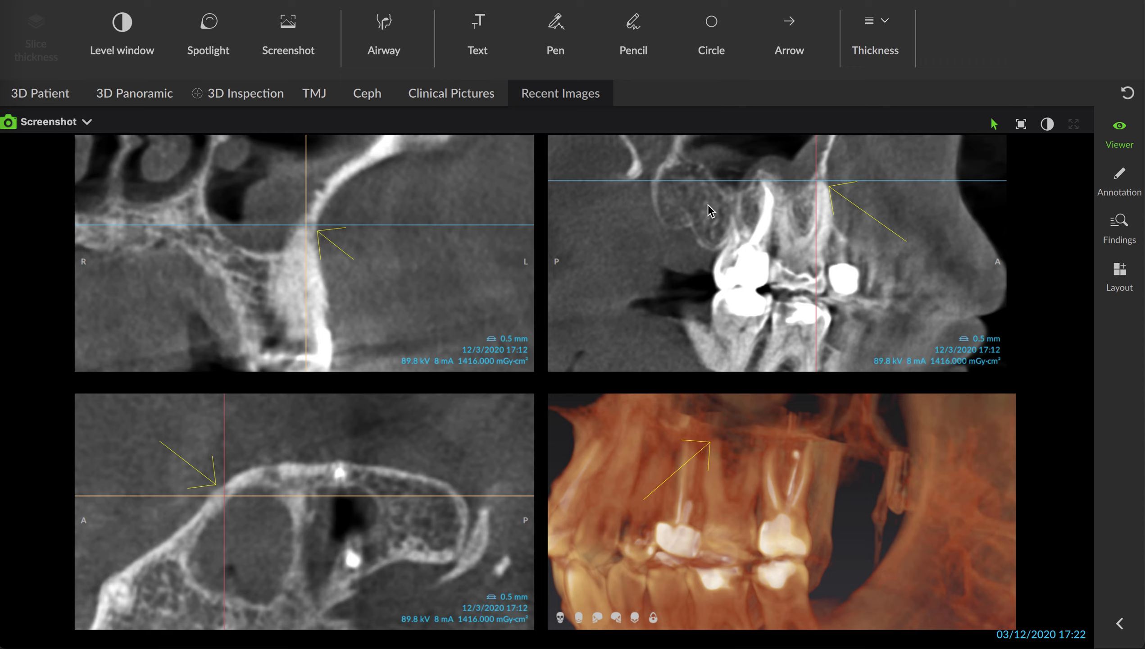
pyautogui.moveTo(788, 194)
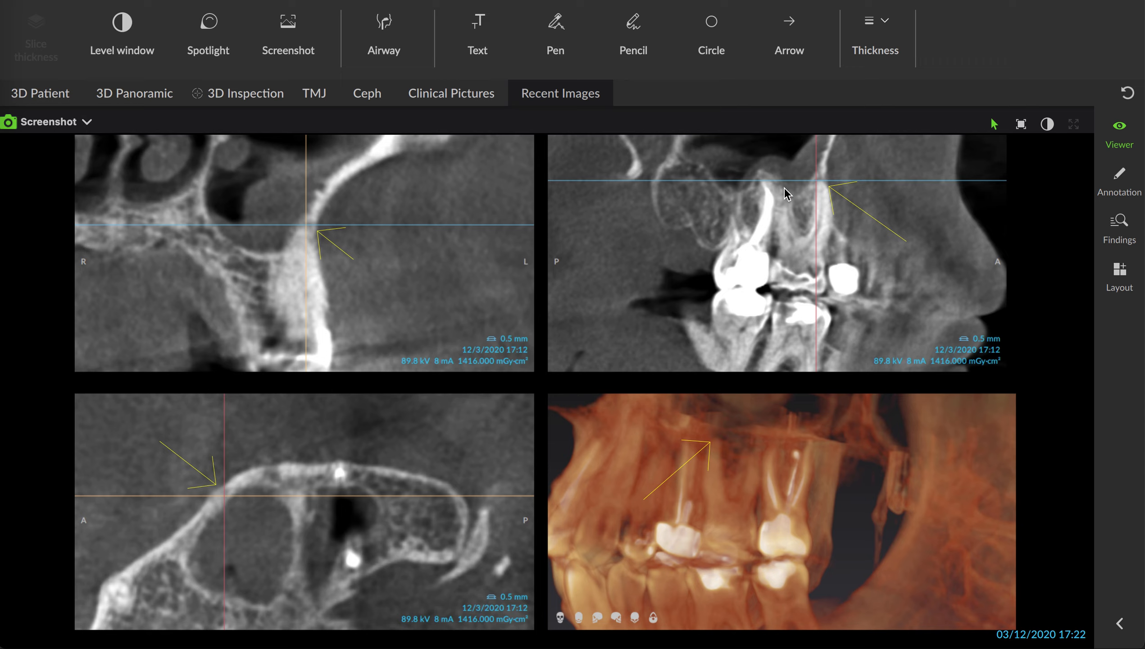
pyautogui.moveTo(284, 257)
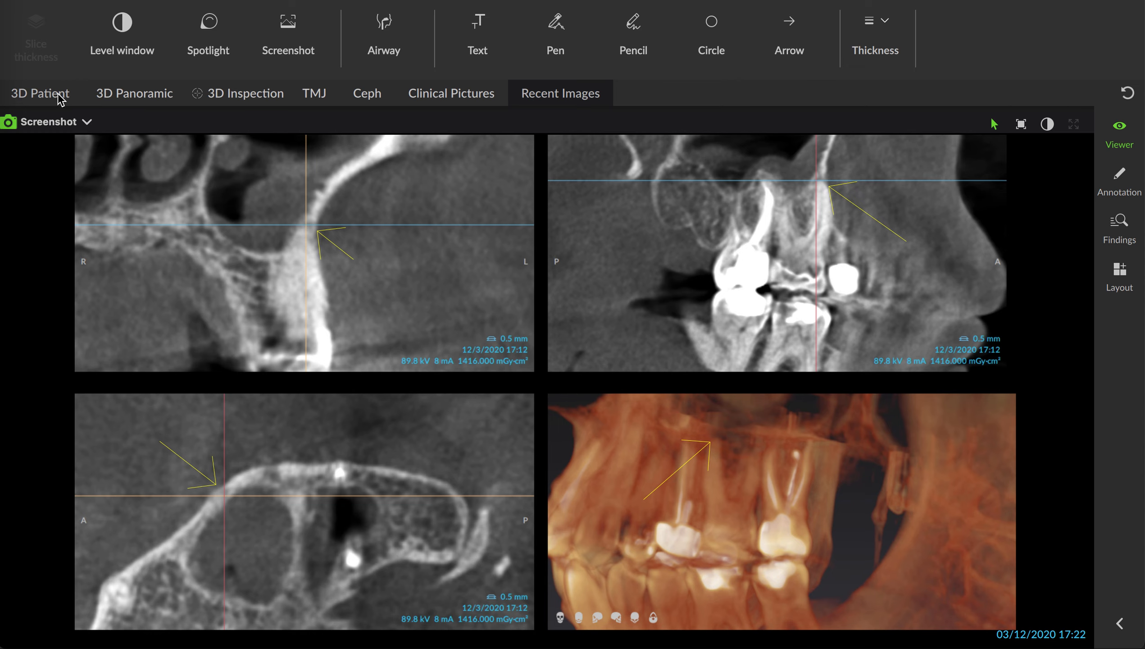
# - Bring up the standard 3D Patient slice views, then switch to the 3D Inspection workspace
pyautogui.click(39, 93)
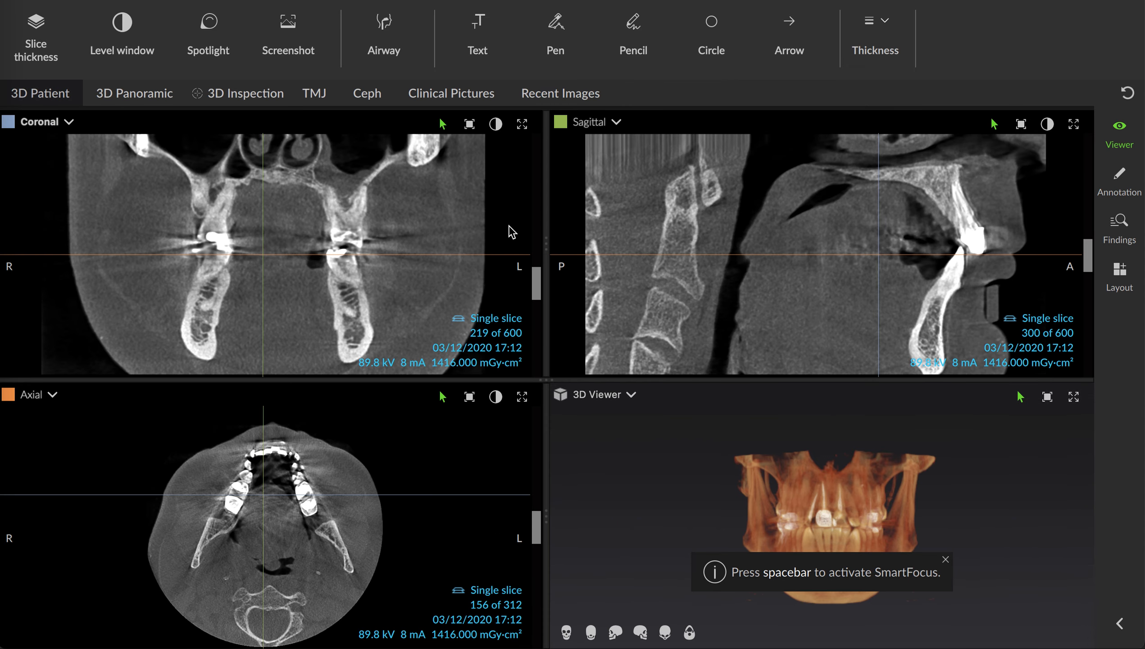
pyautogui.moveTo(351, 216)
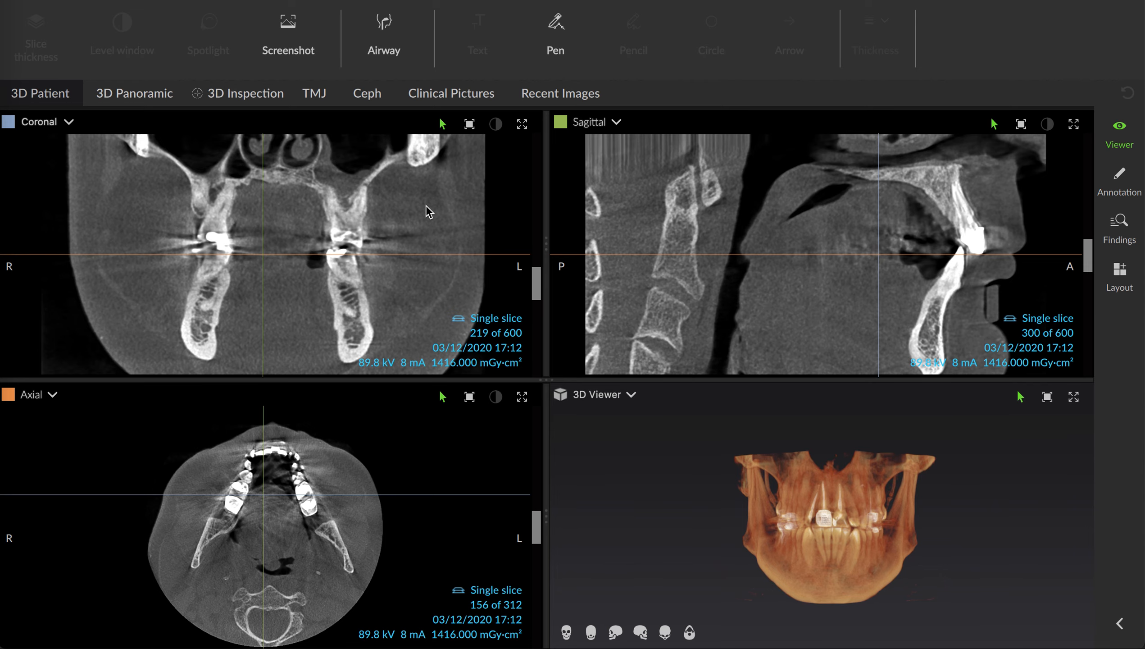
pyautogui.moveTo(338, 569)
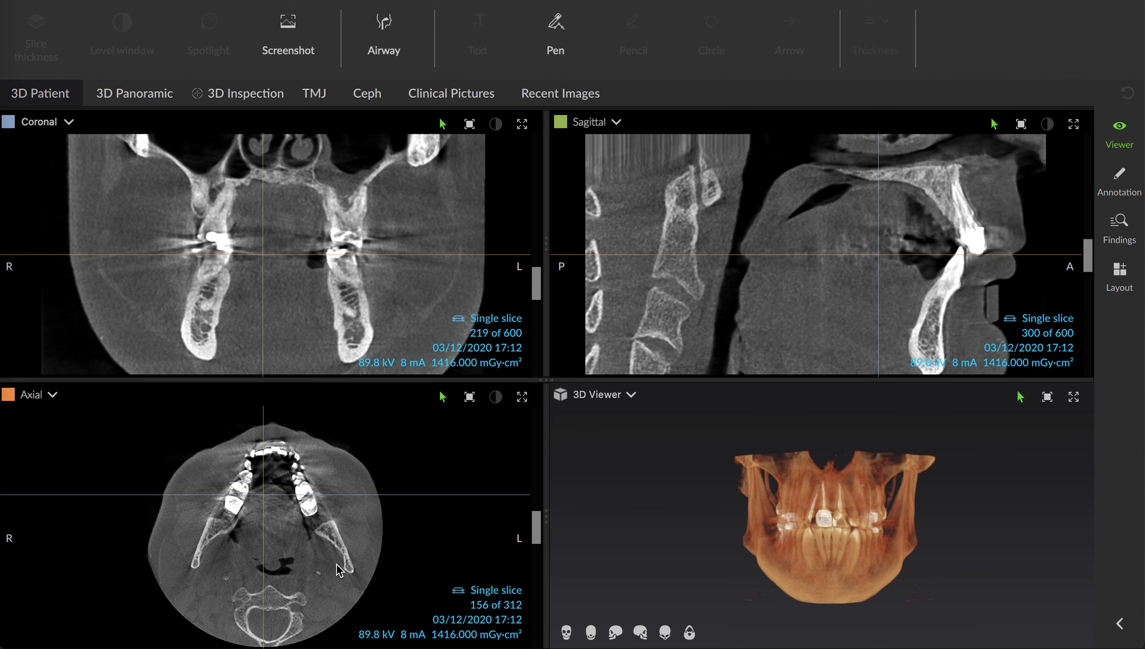
pyautogui.click(245, 93)
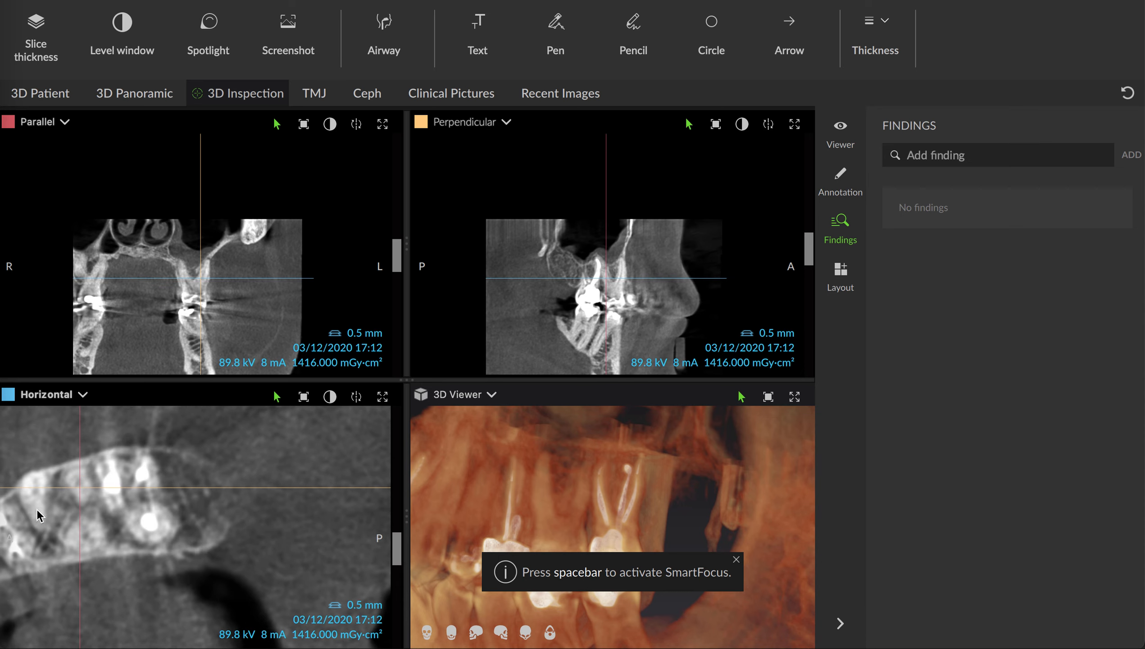
pyautogui.moveTo(42, 512)
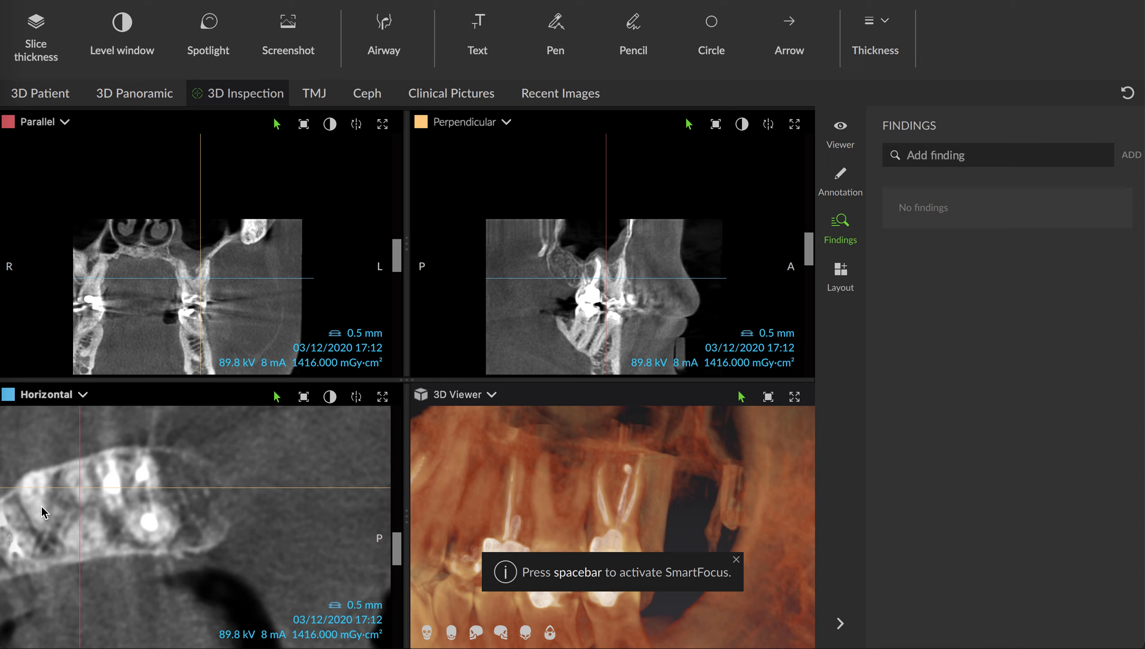
pyautogui.moveTo(72, 488)
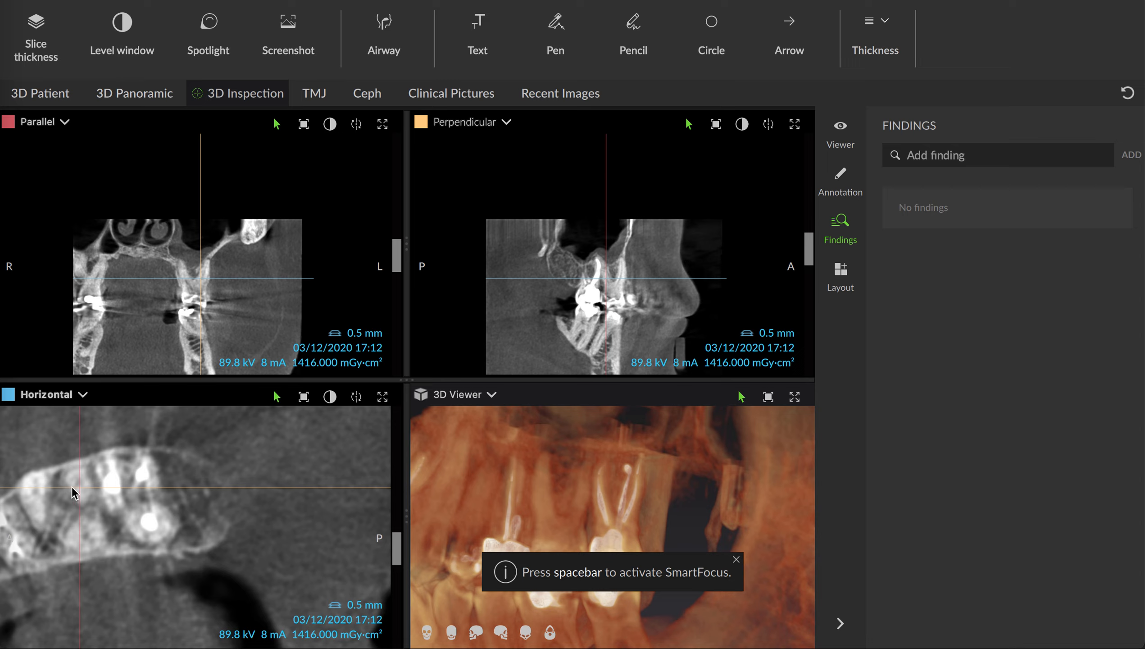
pyautogui.moveTo(79, 491)
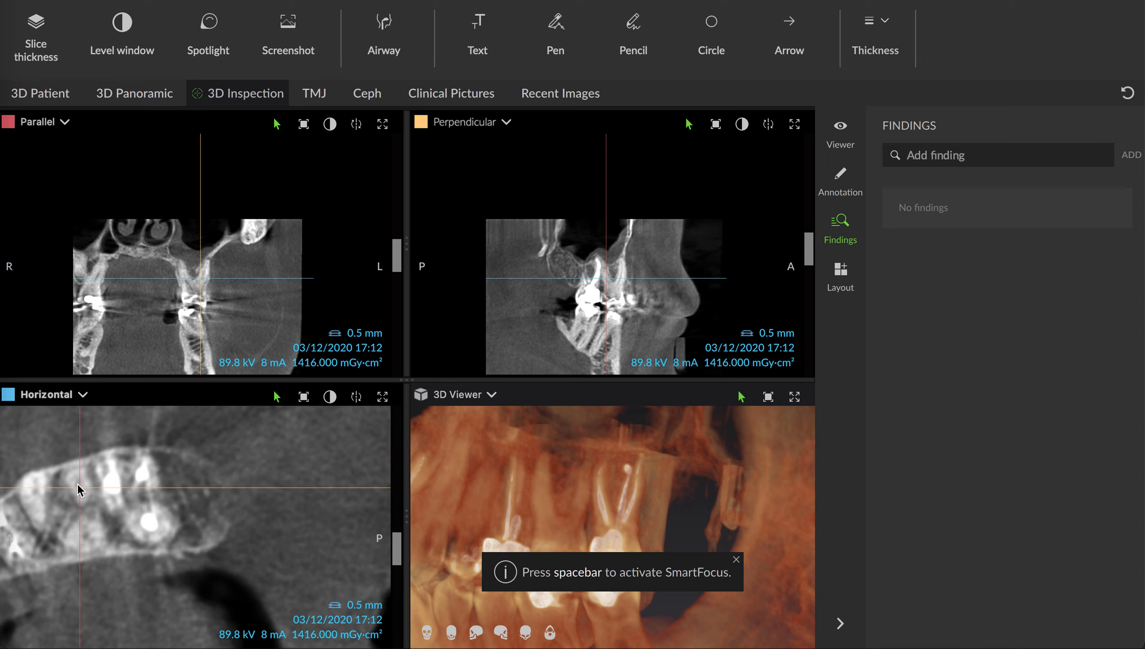
pyautogui.moveTo(28, 494)
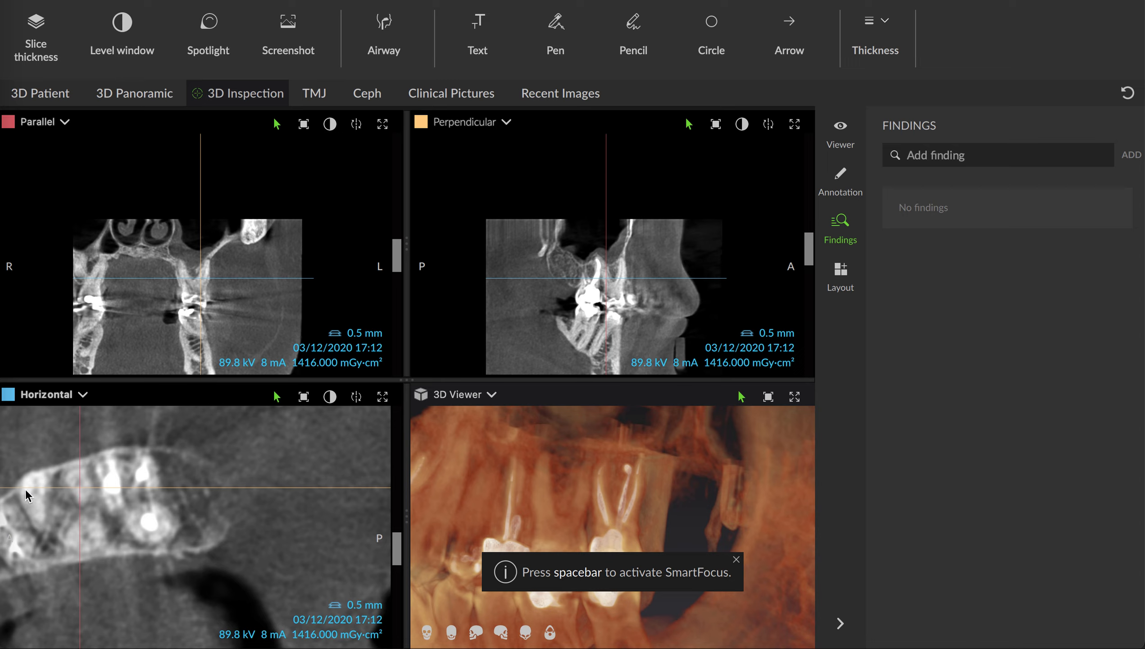
pyautogui.moveTo(396, 553)
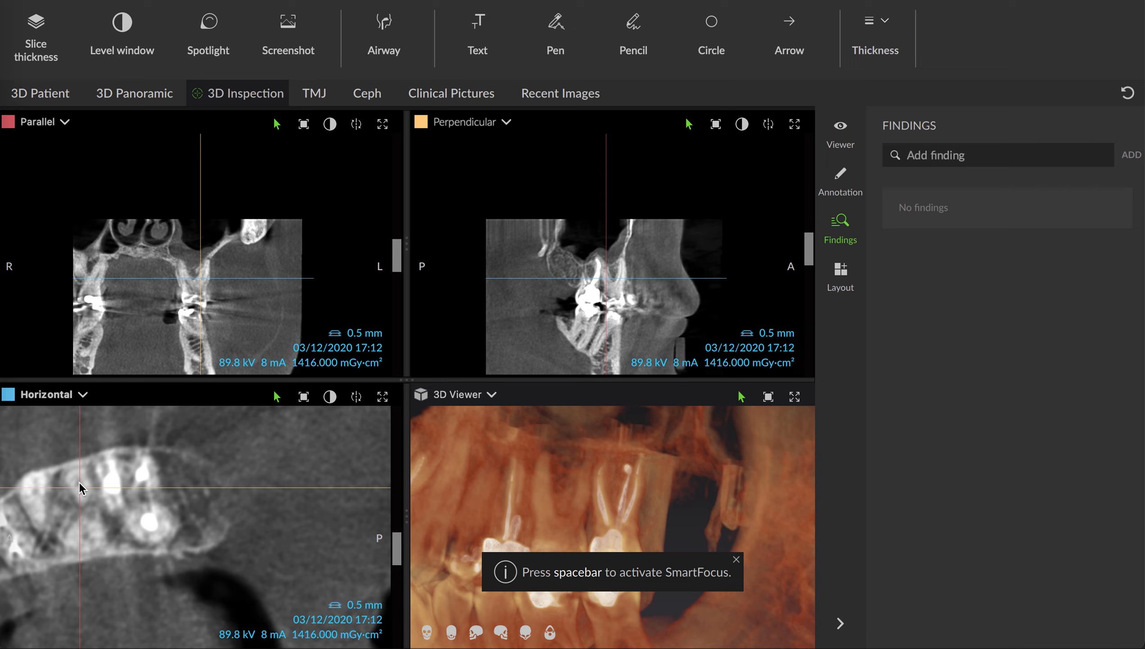
pyautogui.moveTo(72, 494)
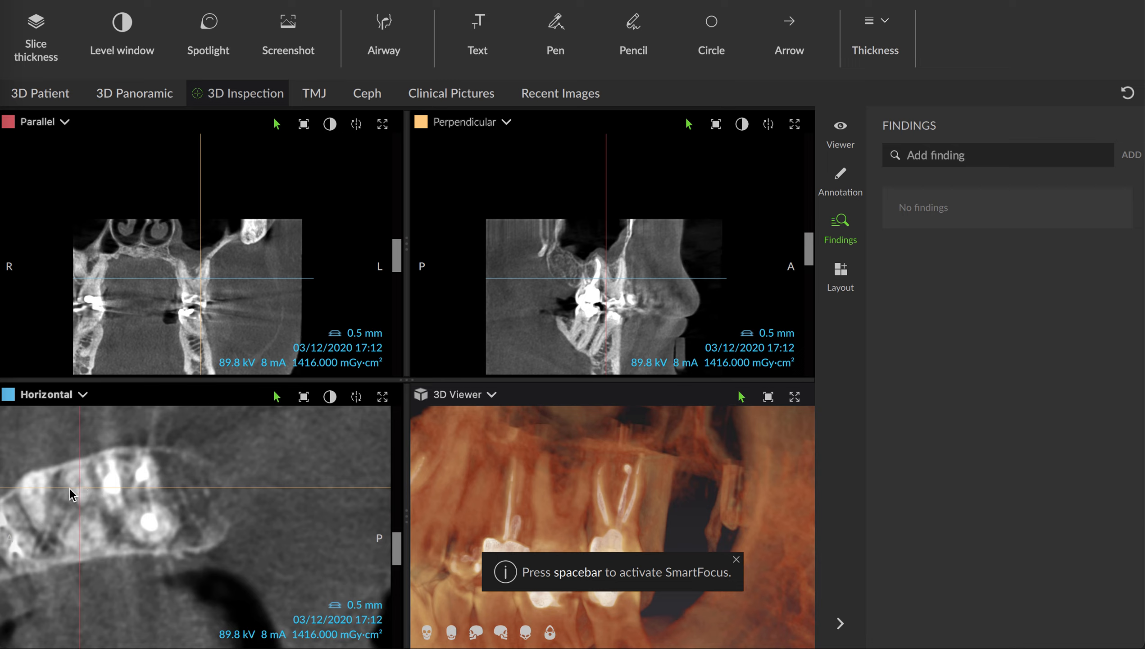
pyautogui.moveTo(84, 483)
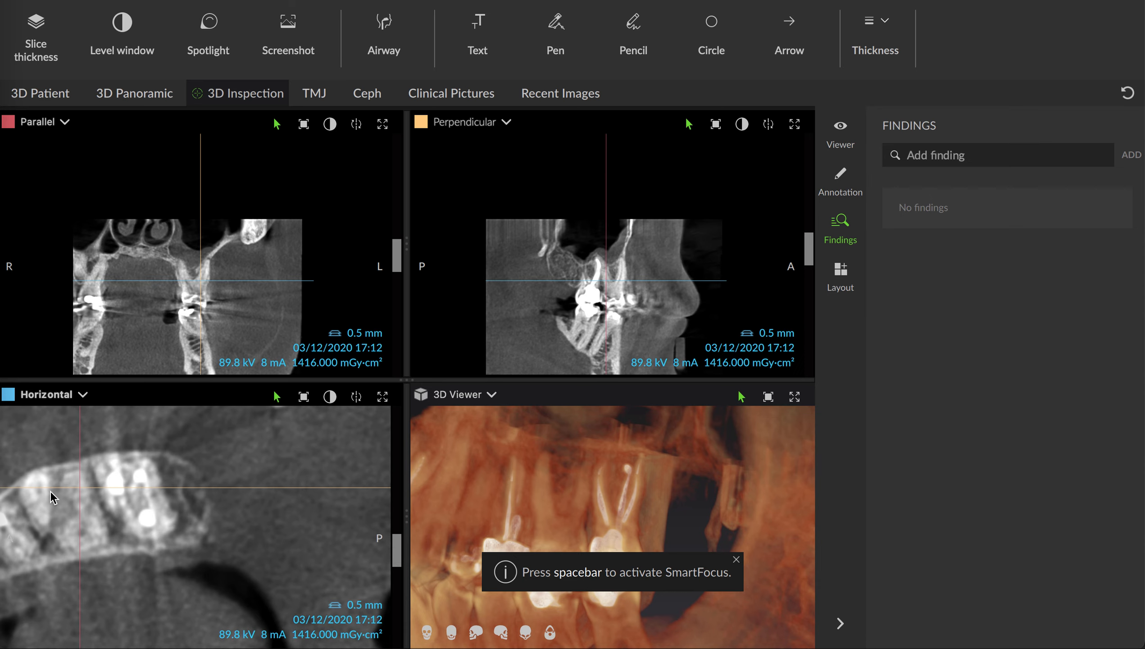
pyautogui.moveTo(43, 516)
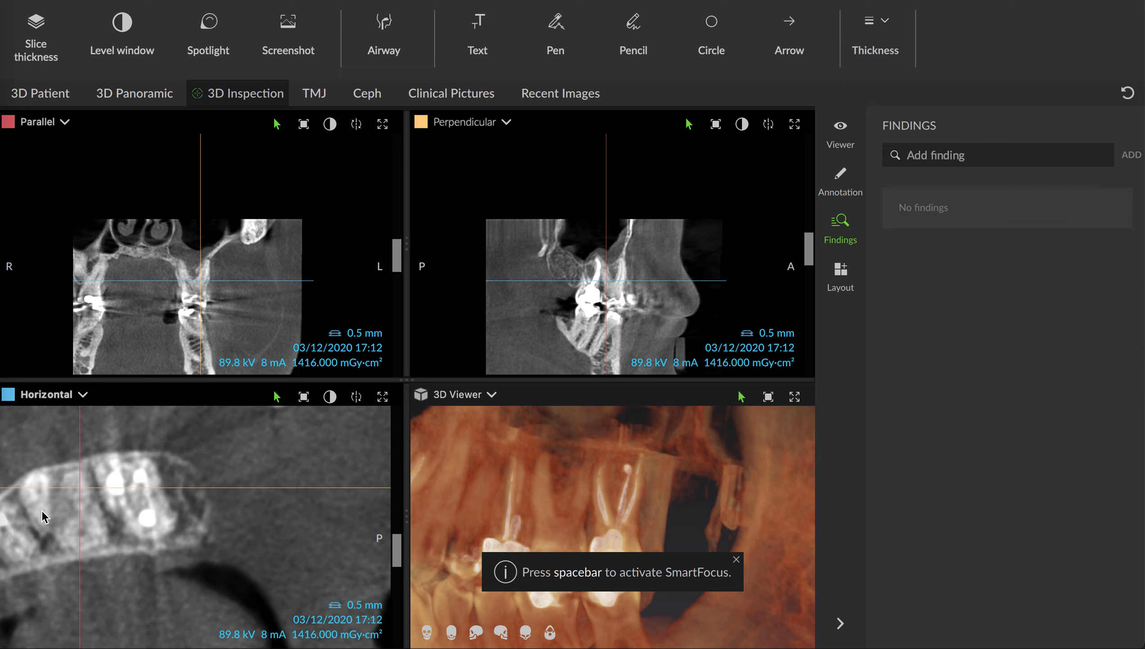